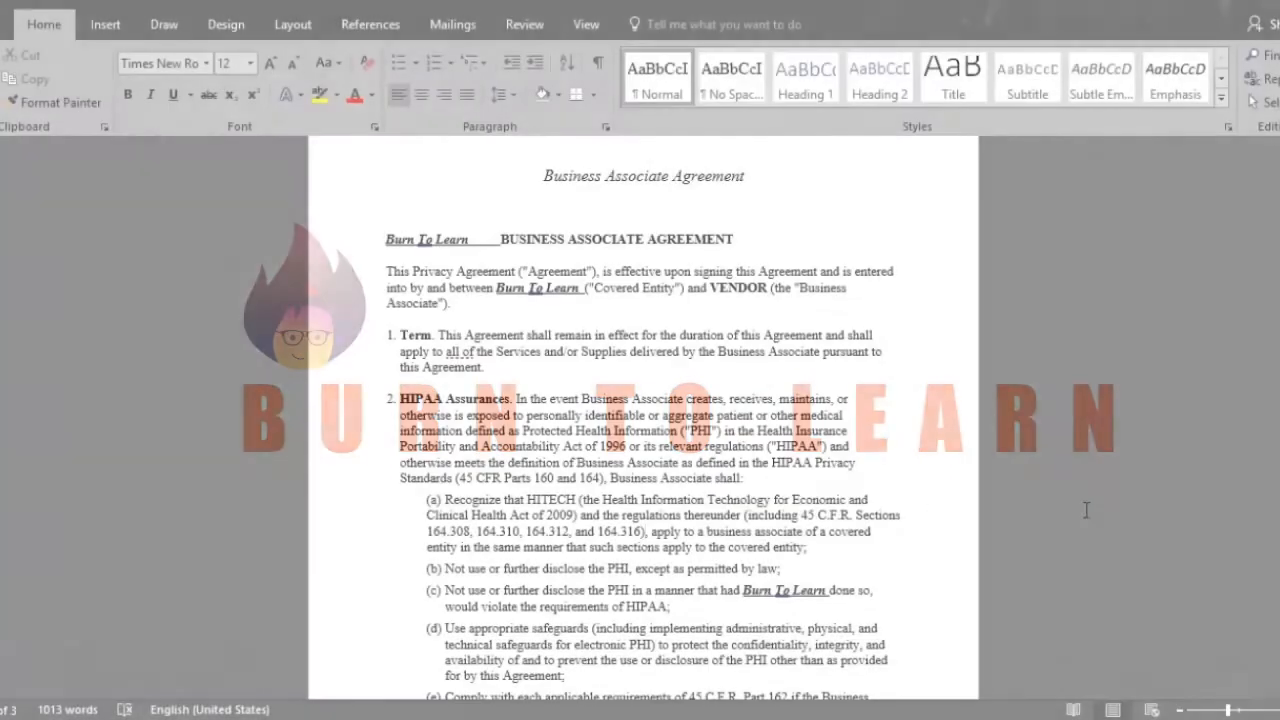
Scroll to the contract's final clause and start a signature line from the Insert ribbon.
scroll(down, 3)
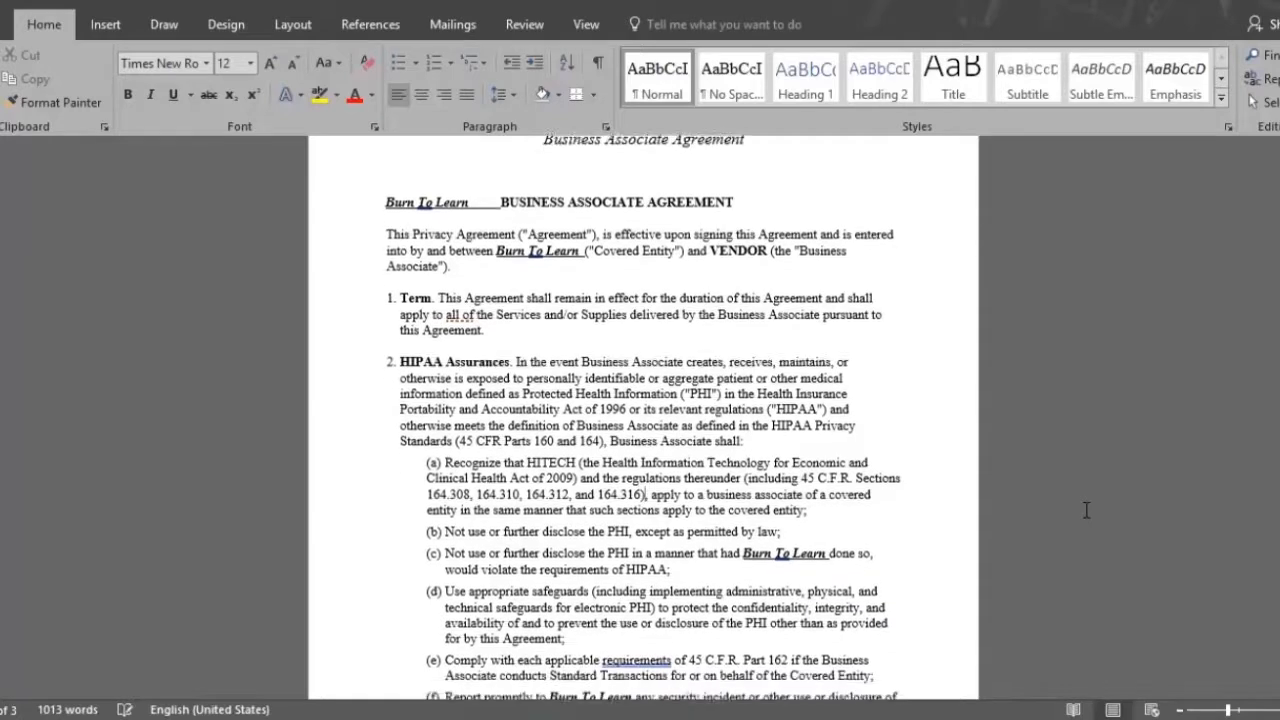
scroll(down, 3)
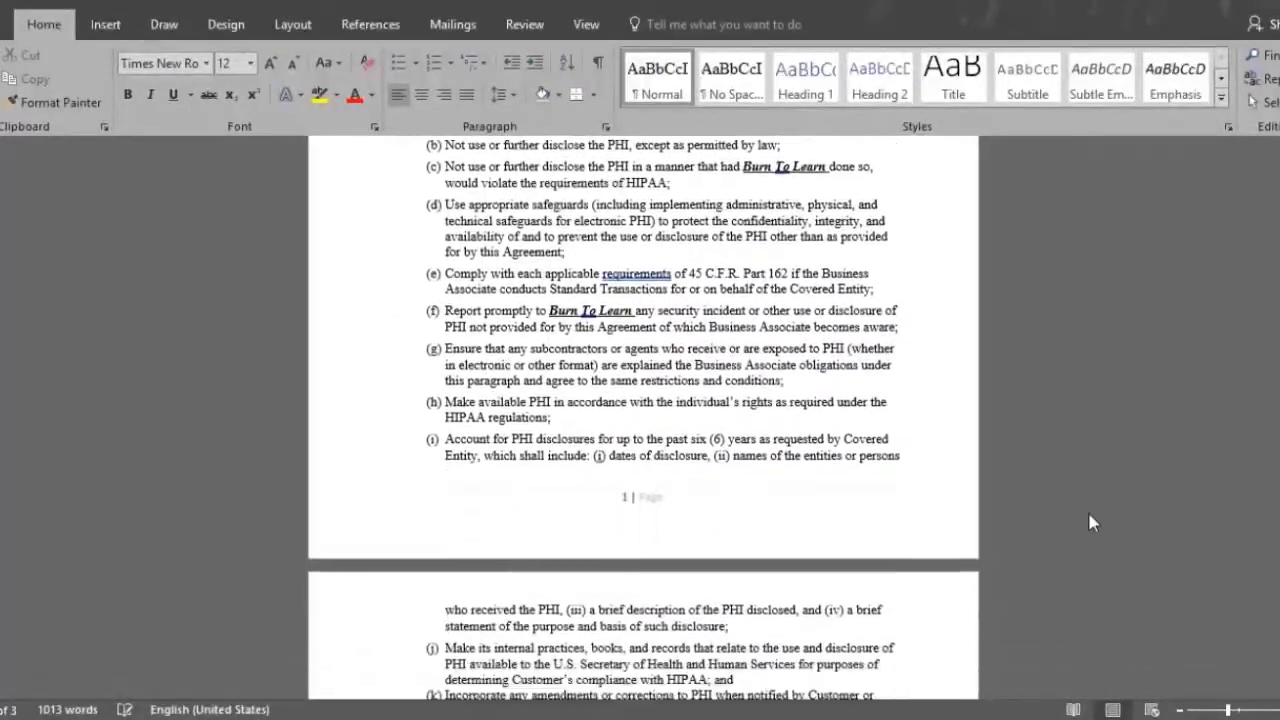
scroll(down, 3)
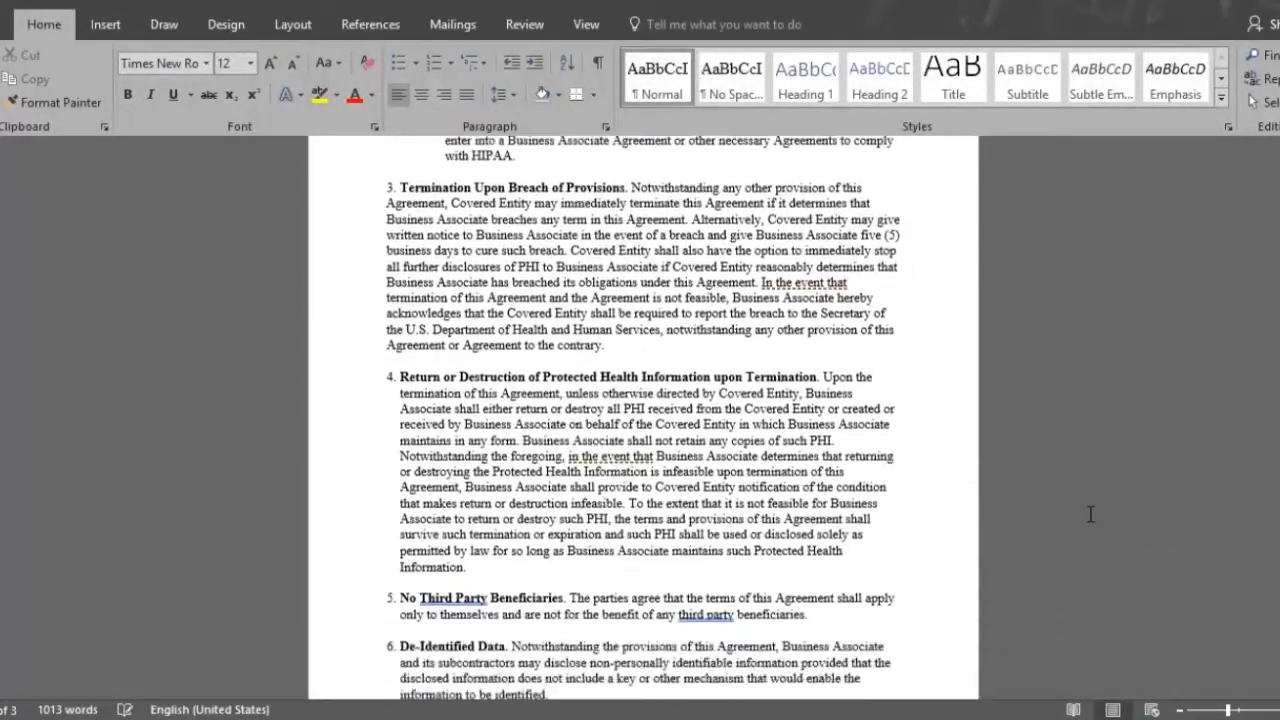
scroll(down, 3)
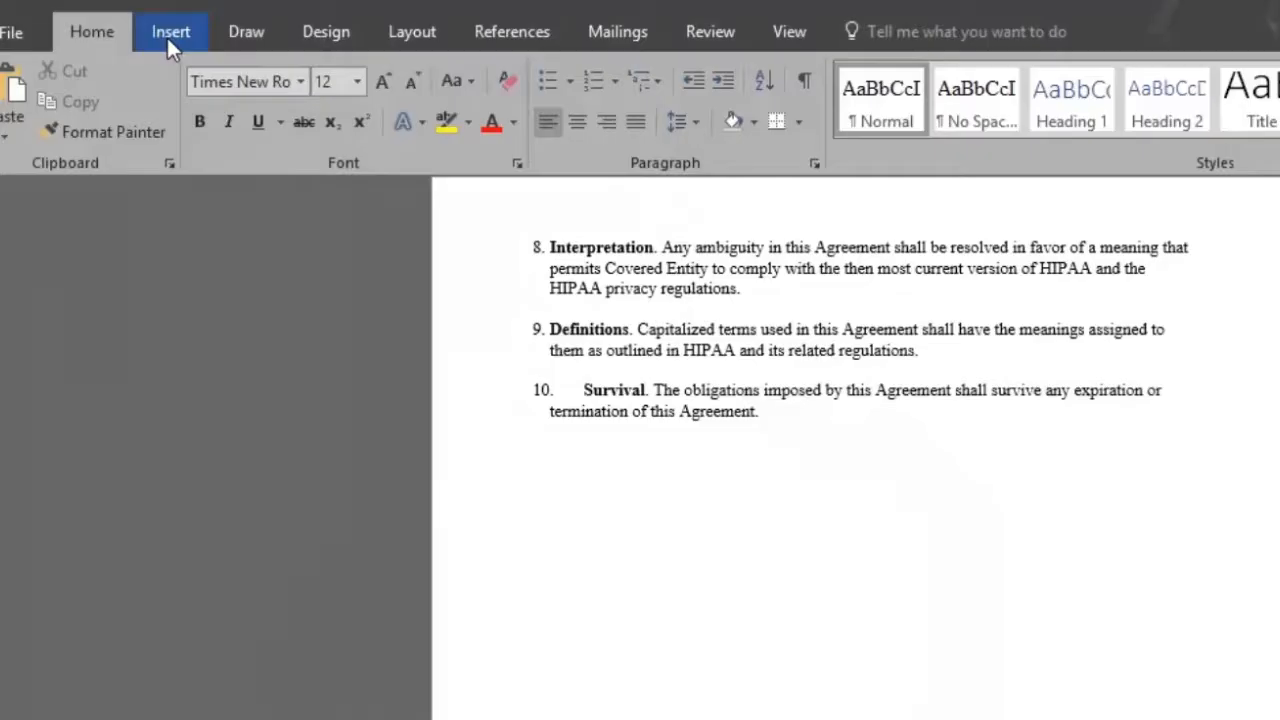
click(170, 32)
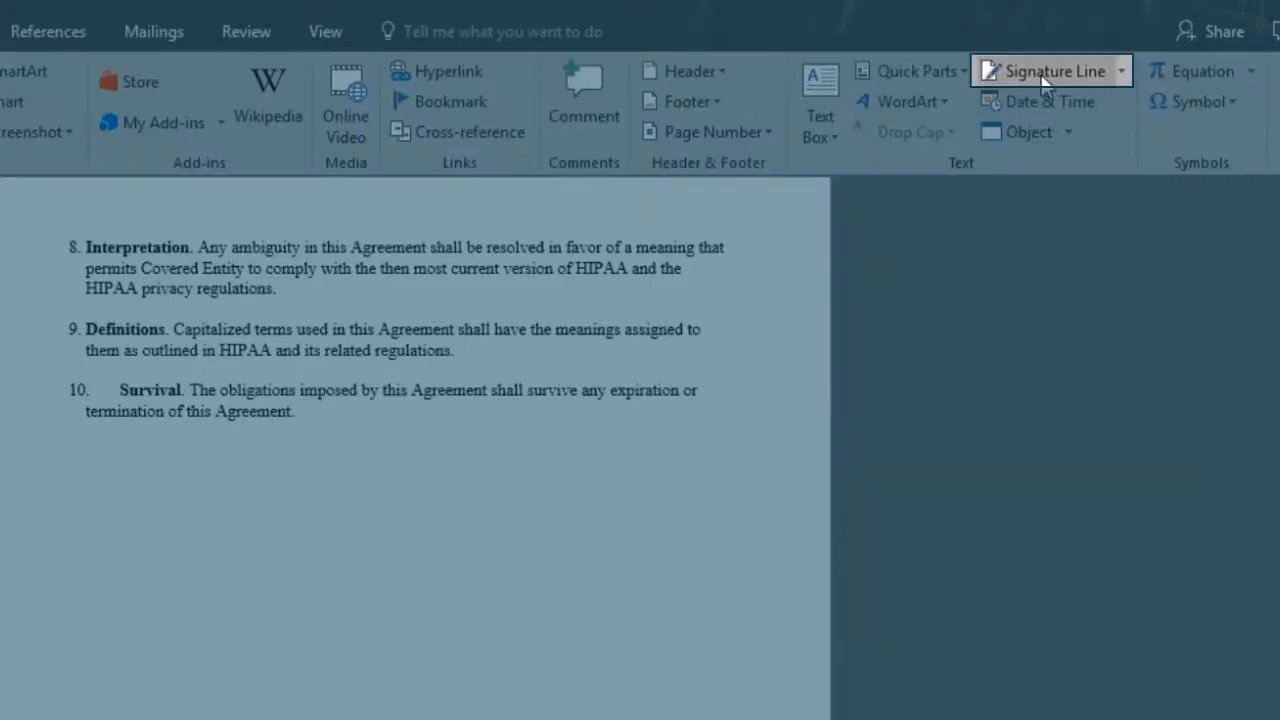
click(1046, 72)
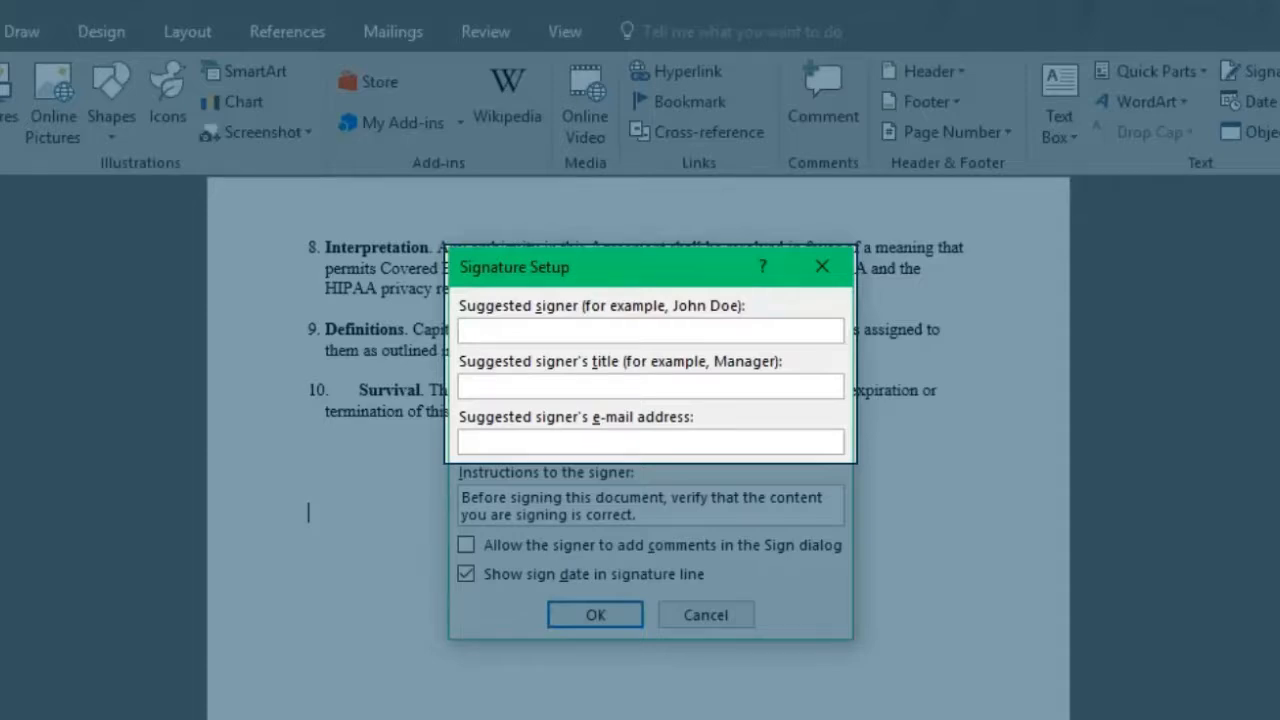
Confirm the setup to place a blank X signature line below section 10.
click(594, 614)
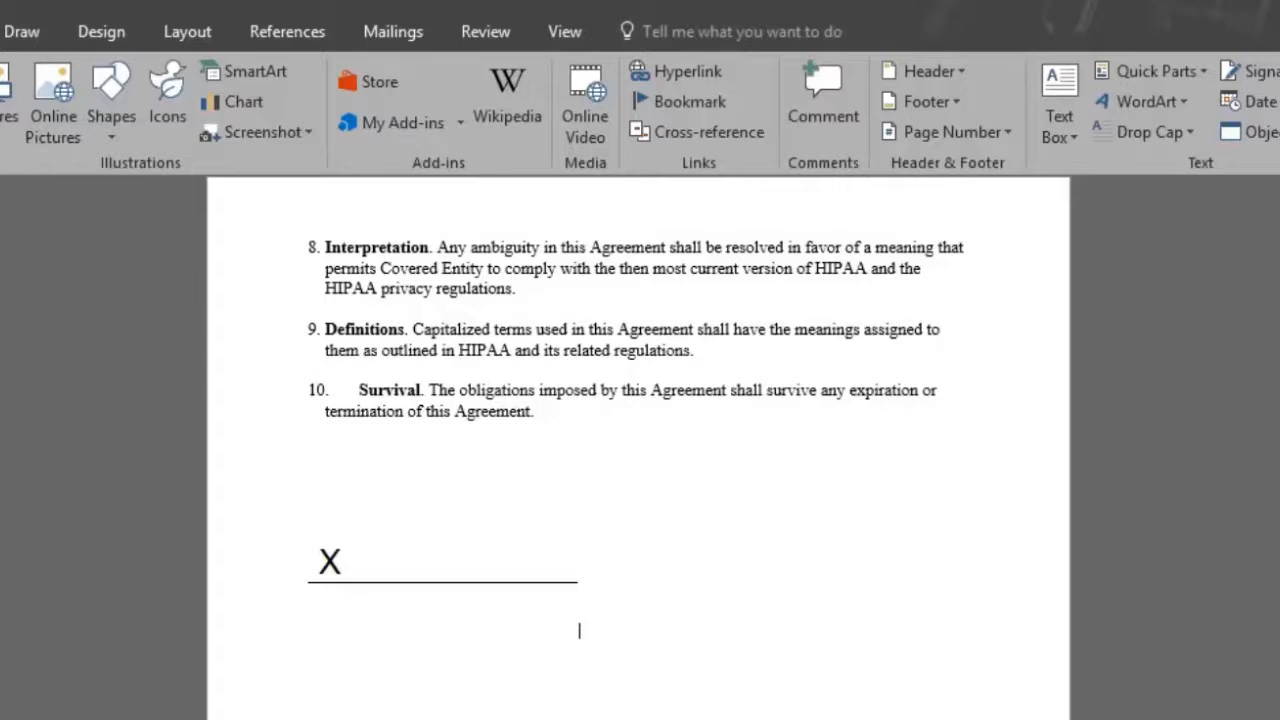
Position the cursor beside the first line and start a second signature line.
key(space)
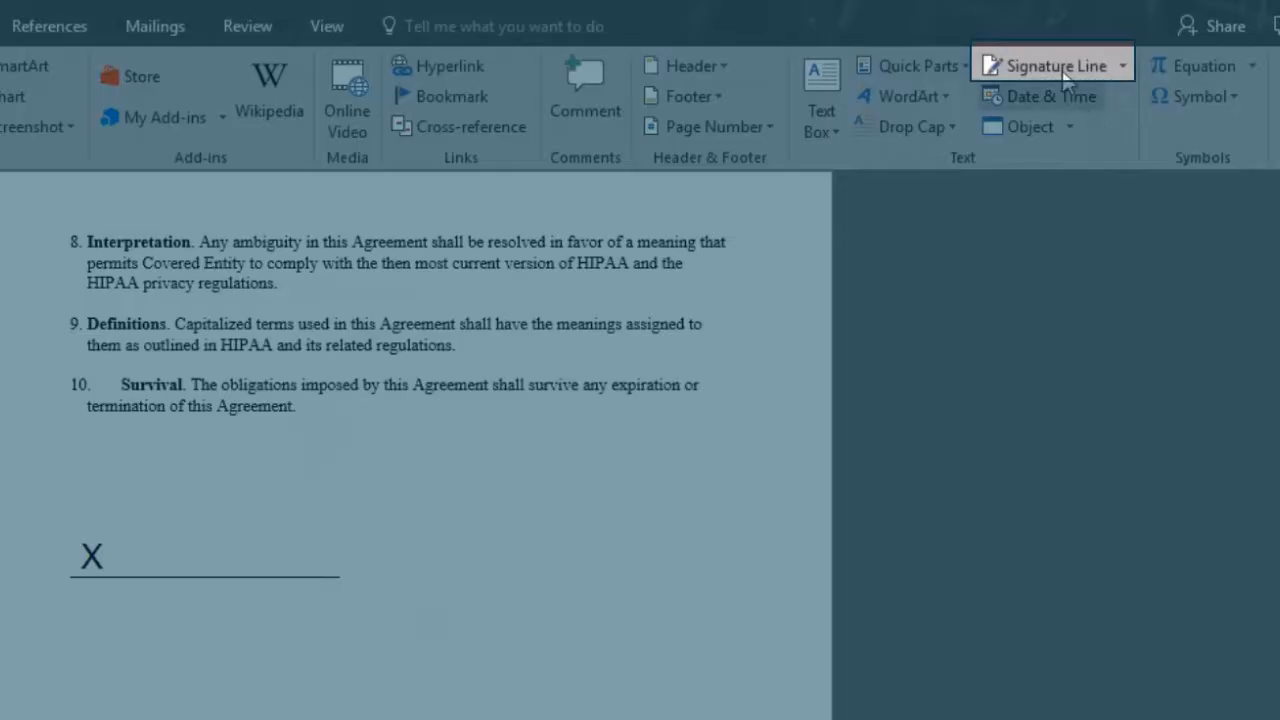
click(1056, 64)
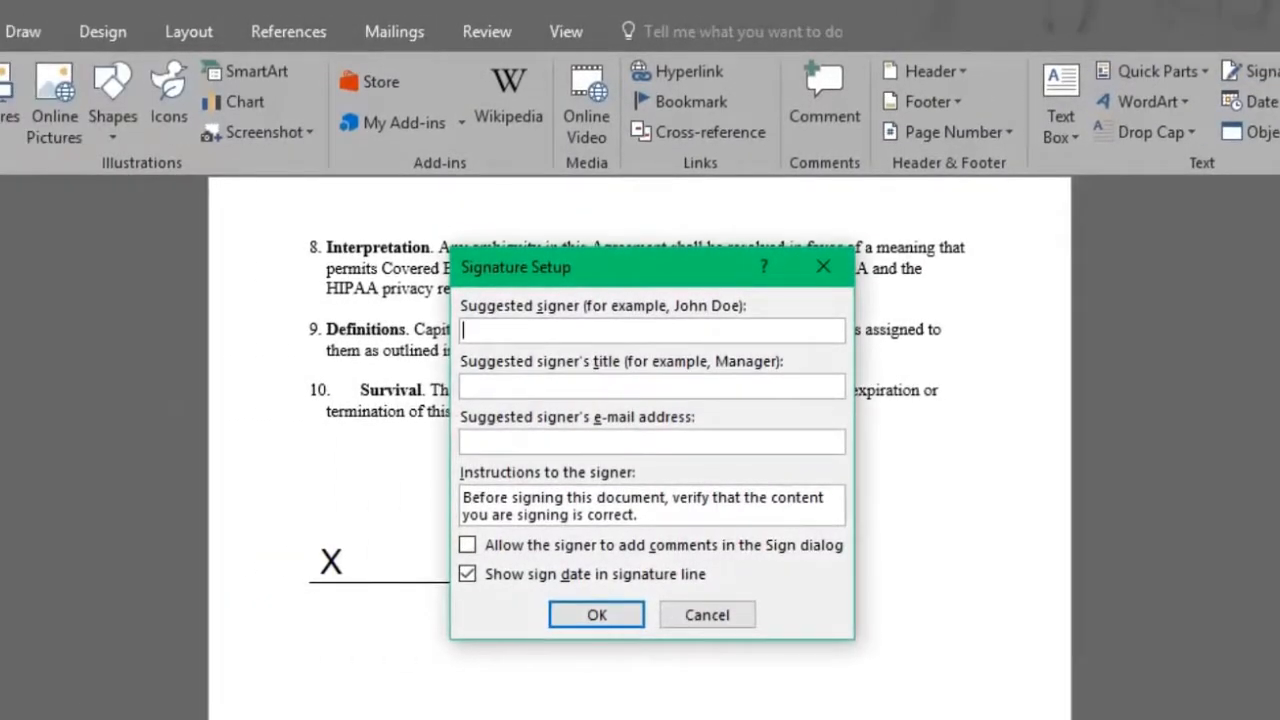
Label the second signature line Burn to Learn, Marketing Manager and insert it.
text(Burn to Learn)
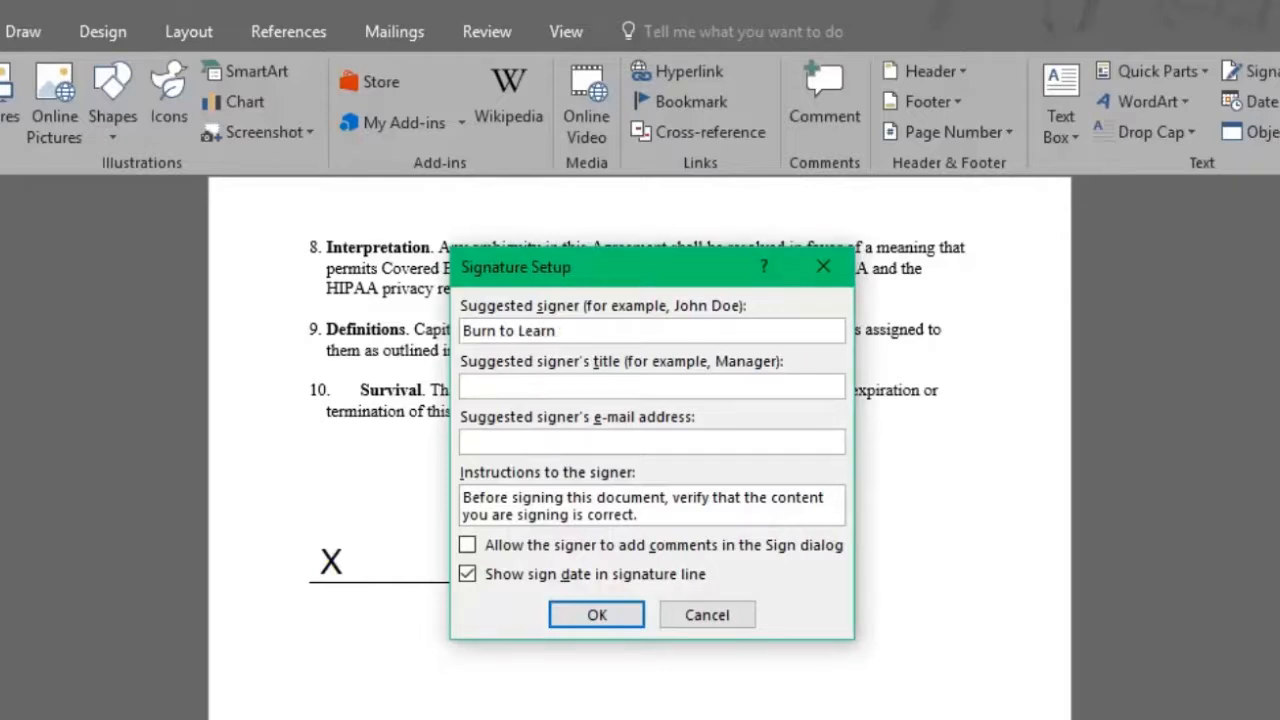
text(Marketing Manager)
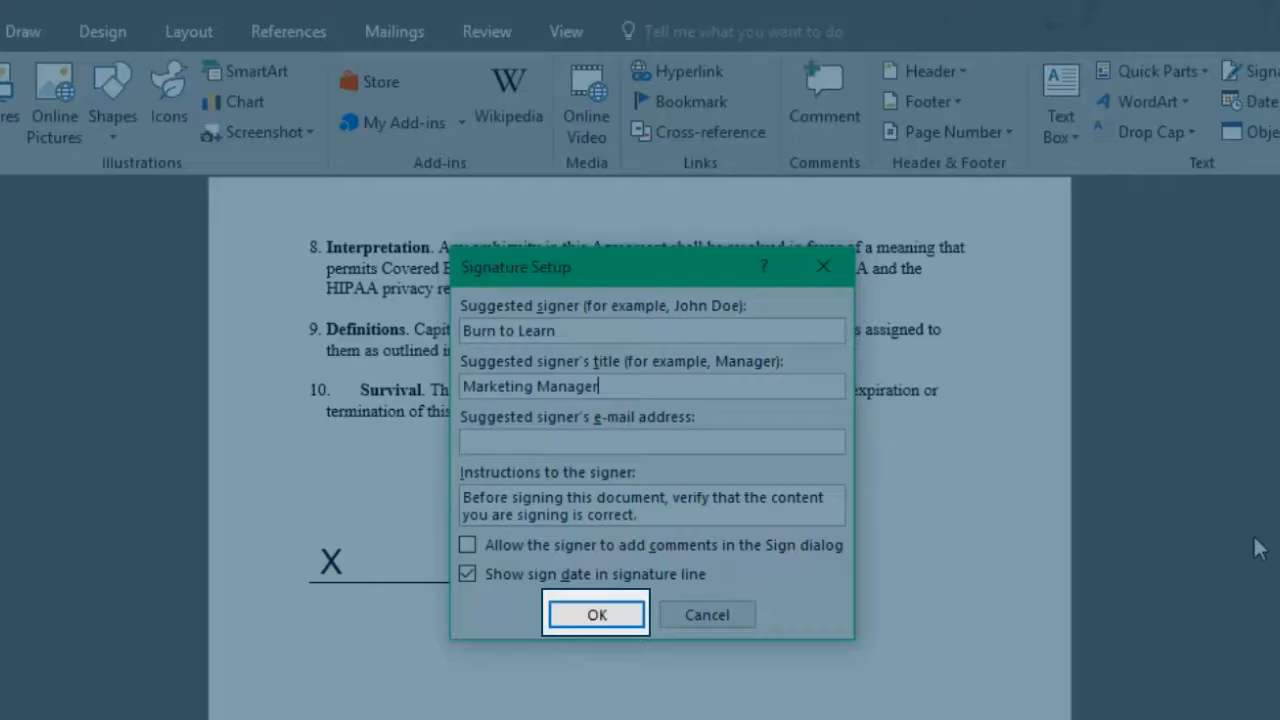
click(596, 614)
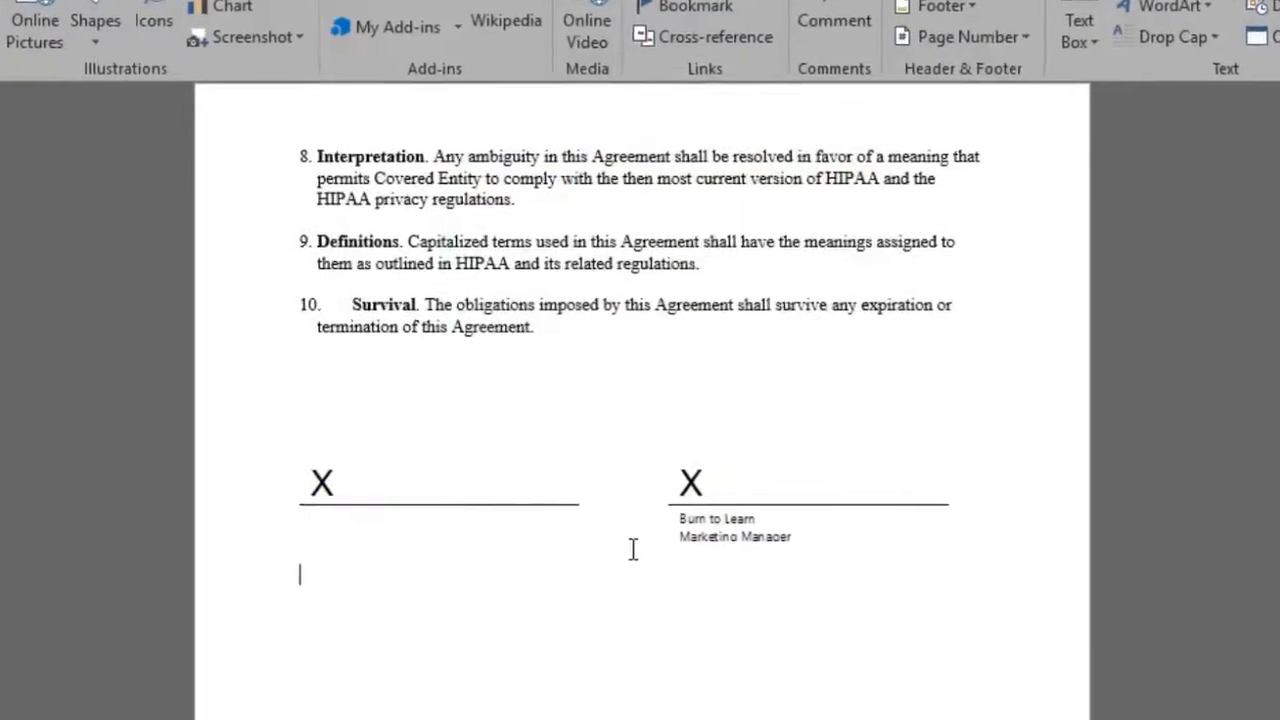